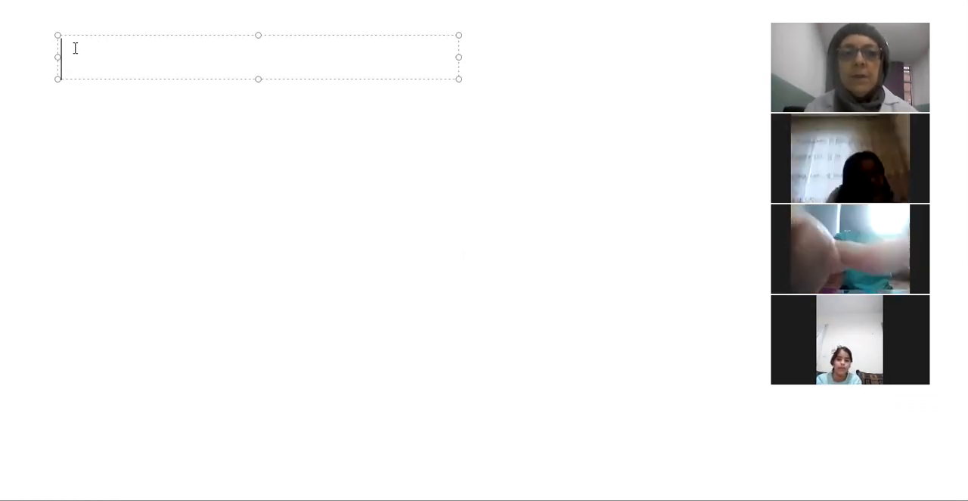
Step: Write the bold heading 'Be present = is , am , are' in the top-left text box
{"action": "type", "text": "B"}
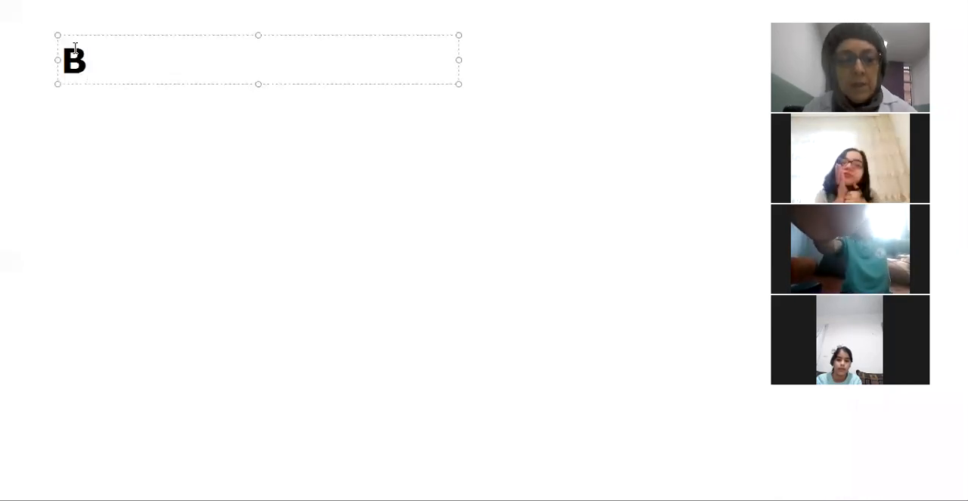
{"action": "type", "text": "e"}
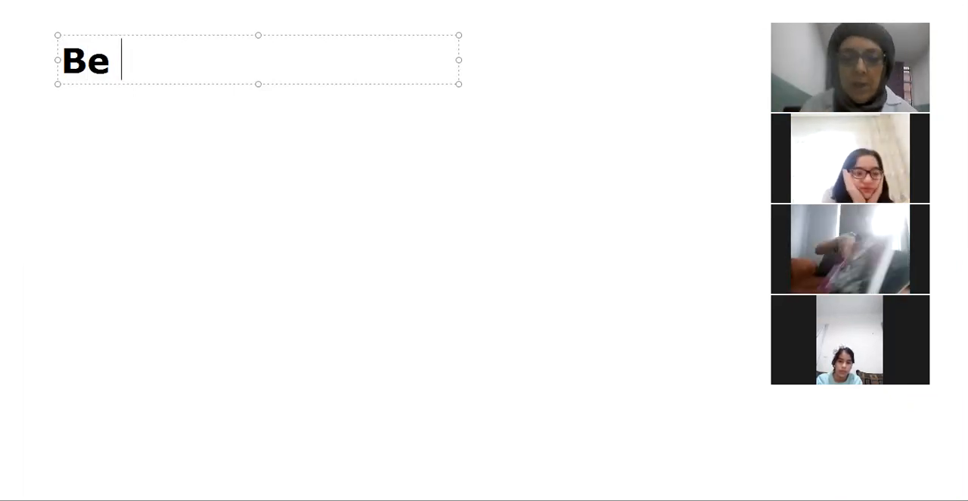
{"action": "type", "text": "present"}
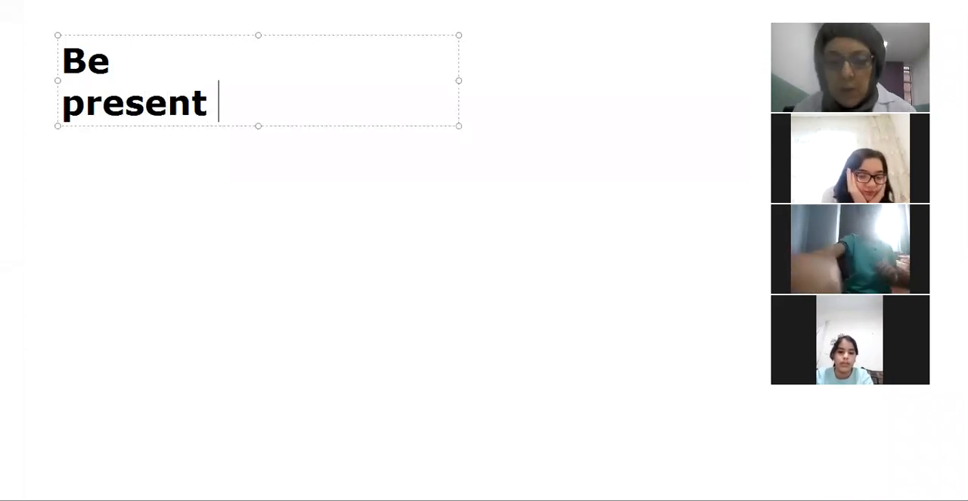
{"action": "type", "text": "="}
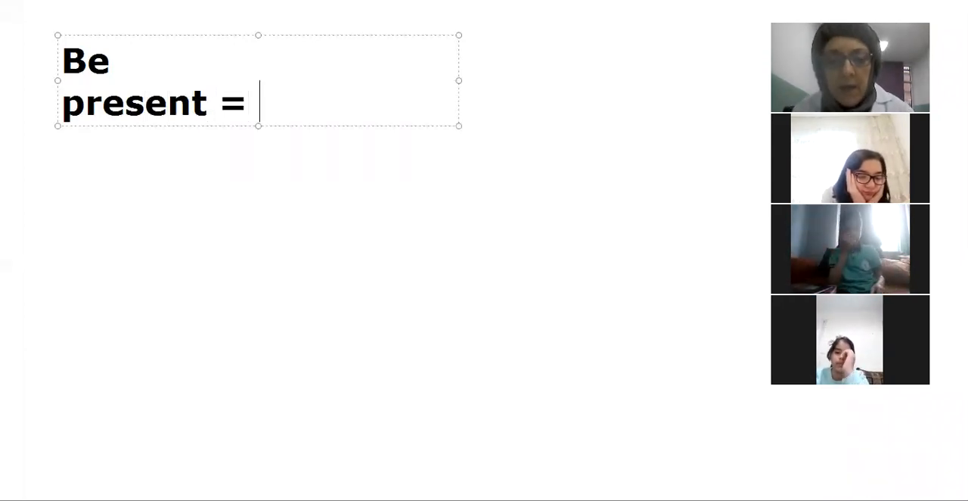
{"action": "type", "text": "is"}
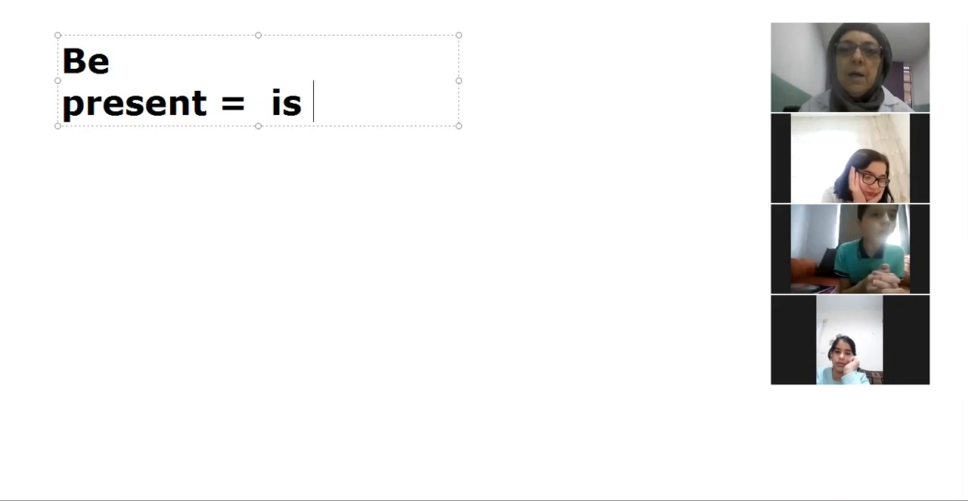
{"action": "type", "text": ","}
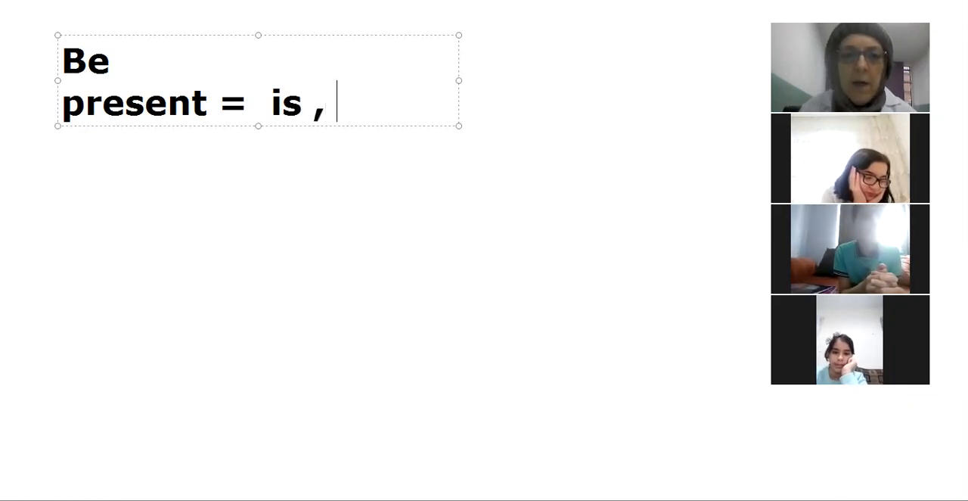
{"action": "type", "text": "am"}
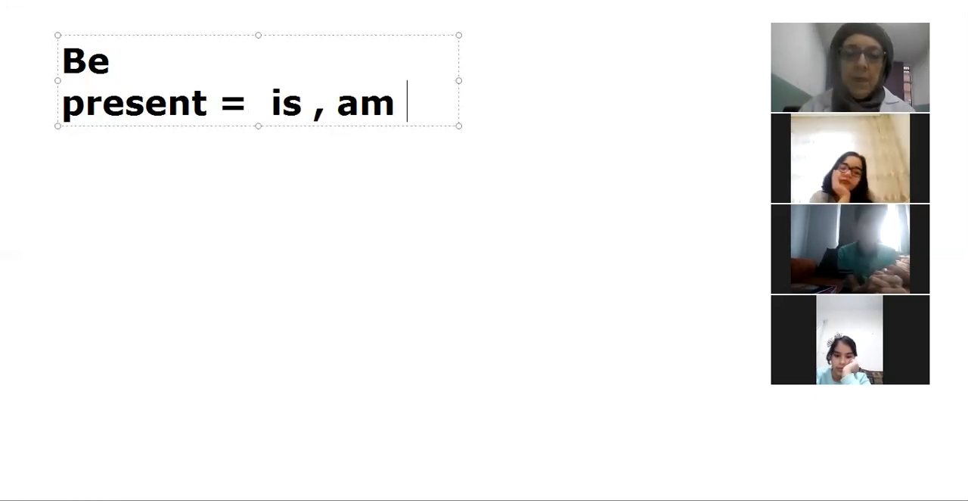
{"action": "type", "text": ","}
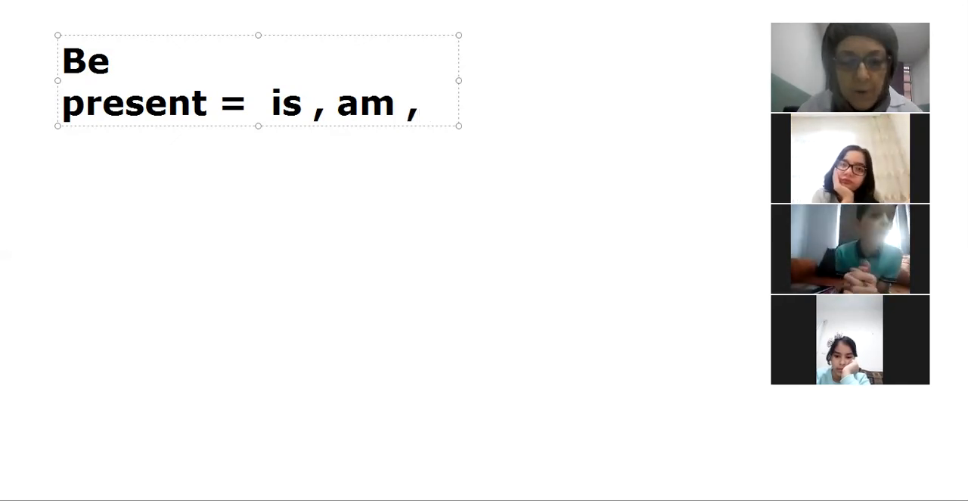
{"action": "type", "text": "are"}
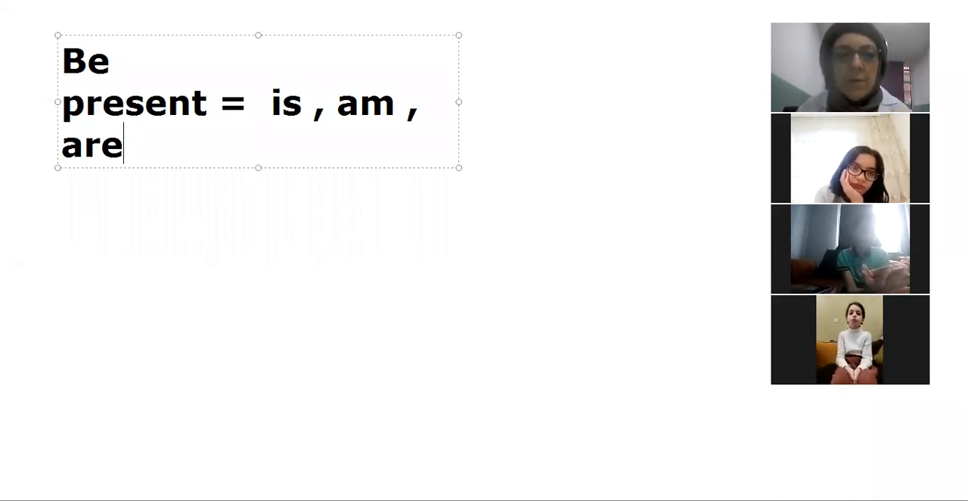
Step: Add 'I am speaking.' and 'I am teaching you.' on new lines, ending each with a period
{"action": "type", "text": "I"}
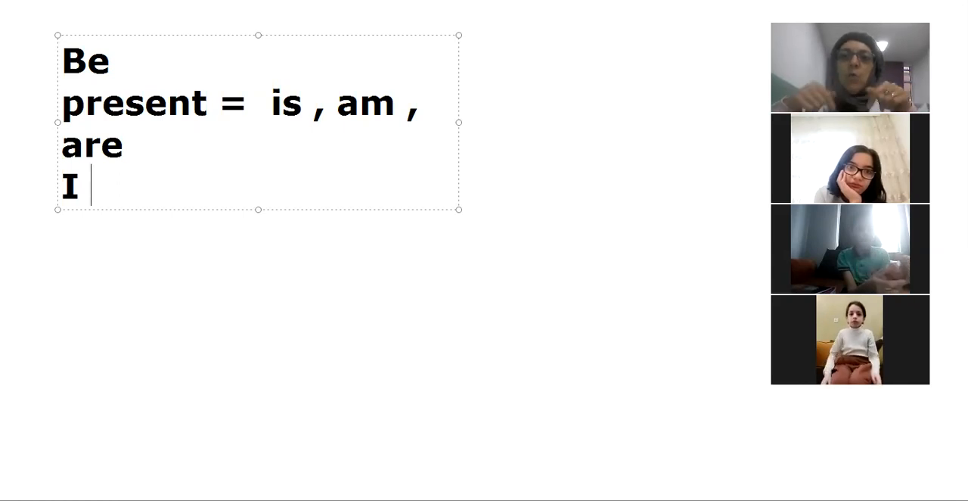
{"action": "type", "text": "a"}
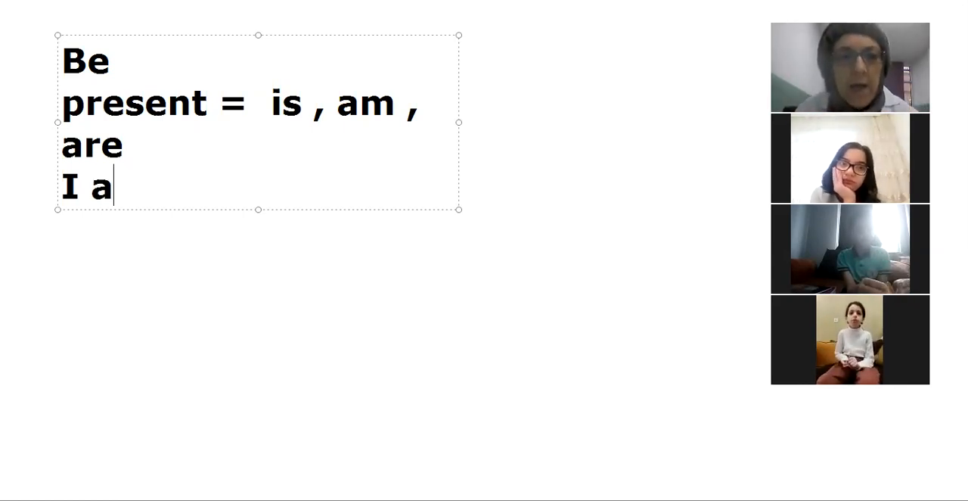
{"action": "type", "text": "m spe"}
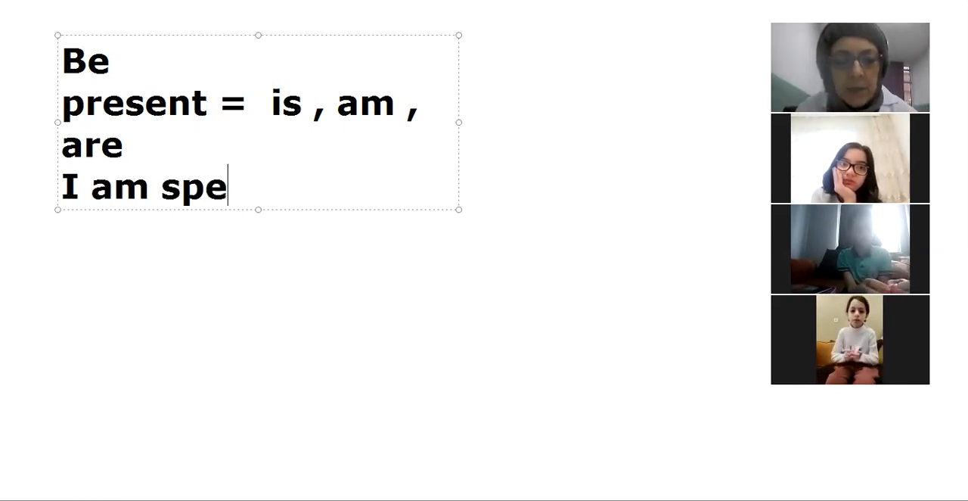
{"action": "type", "text": "akin"}
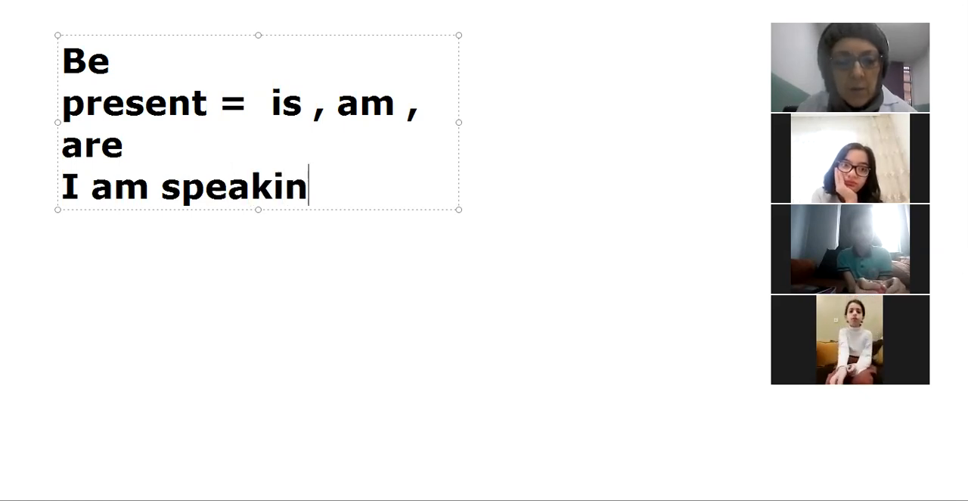
{"action": "type", "text": "g"}
{"action": "type", "text": "I am"}
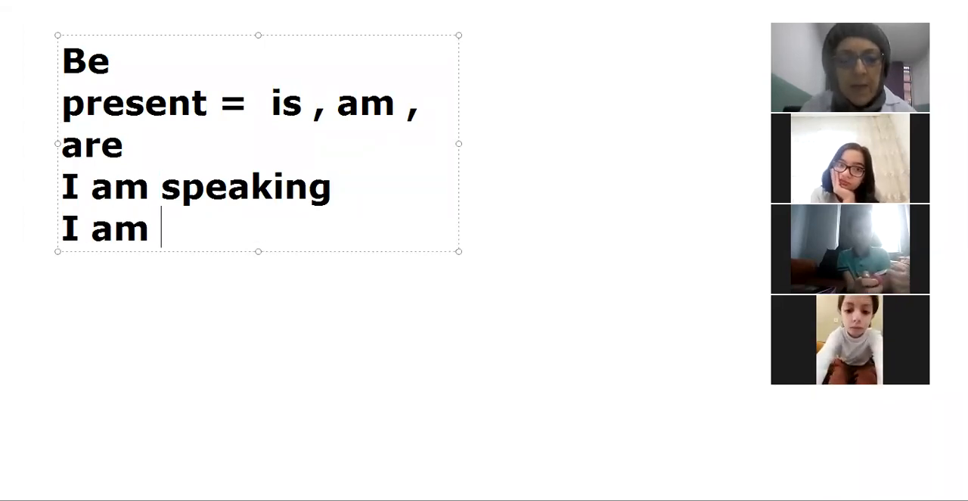
{"action": "type", "text": "teac"}
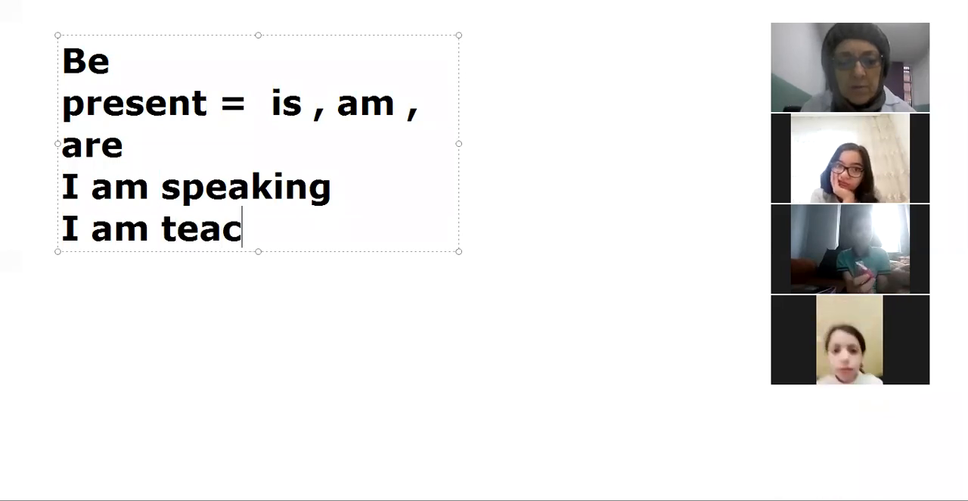
{"action": "type", "text": "hin"}
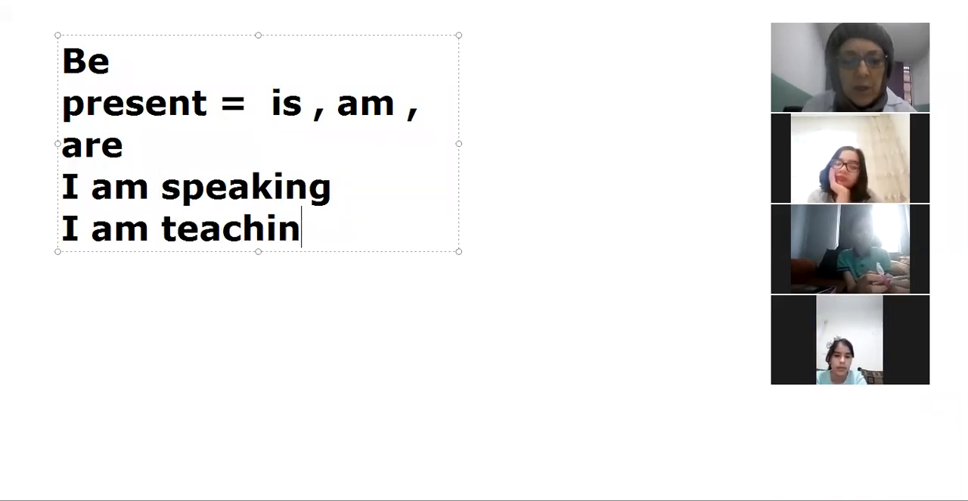
{"action": "type", "text": "g you"}
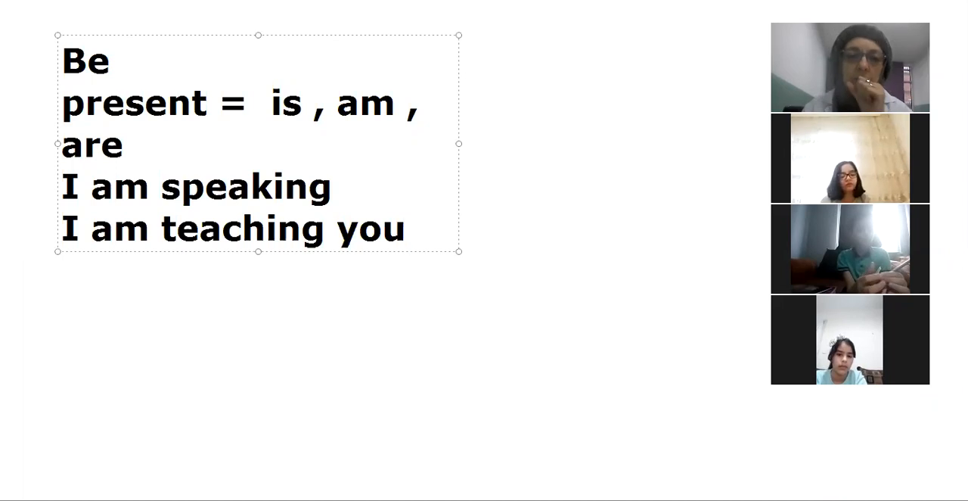
{"action": "mouse_move", "coordinate": [204, 18]}
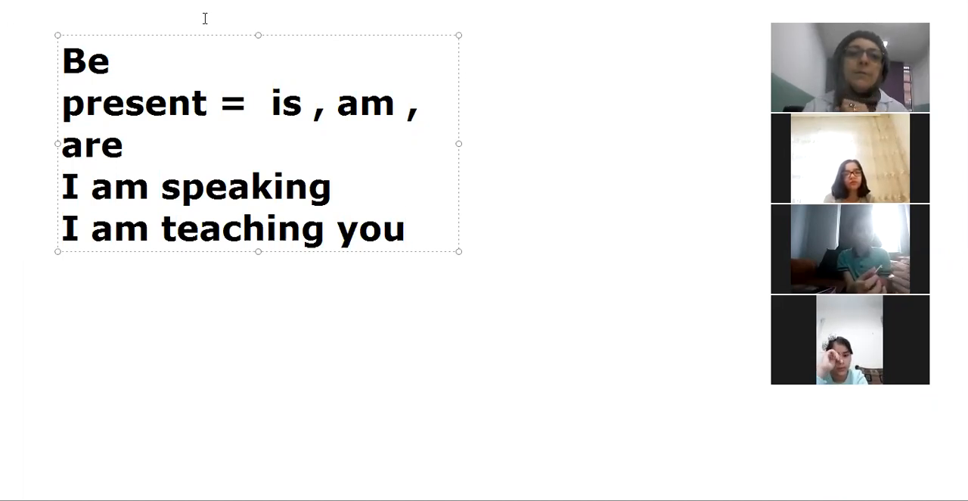
{"action": "left_click", "coordinate": [345, 186]}
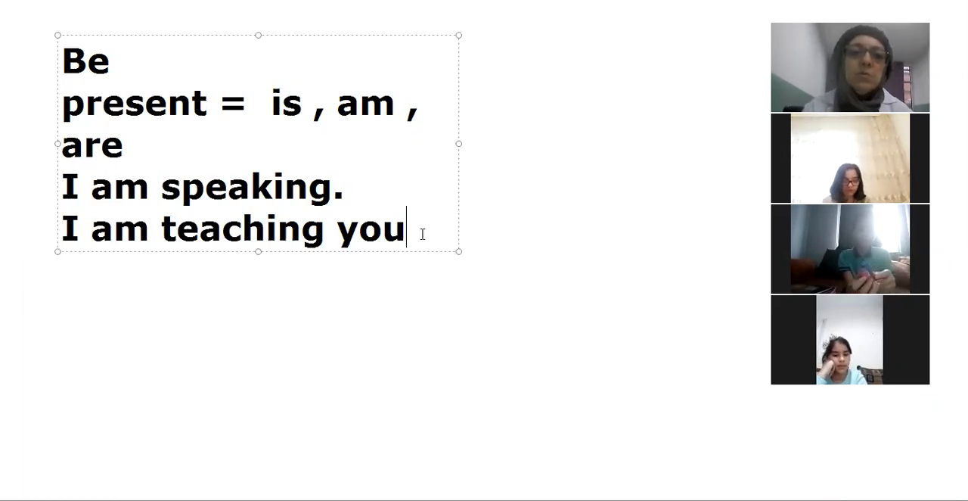
{"action": "type", "text": "."}
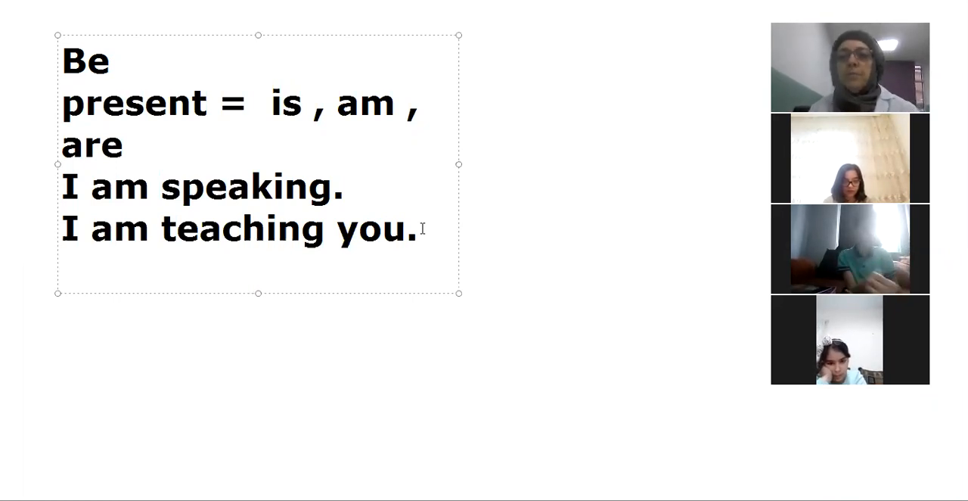
Step: Extend the teaching sentence with 'now' and add 'I am at school now.' on a new line
{"action": "key", "text": "enter"}
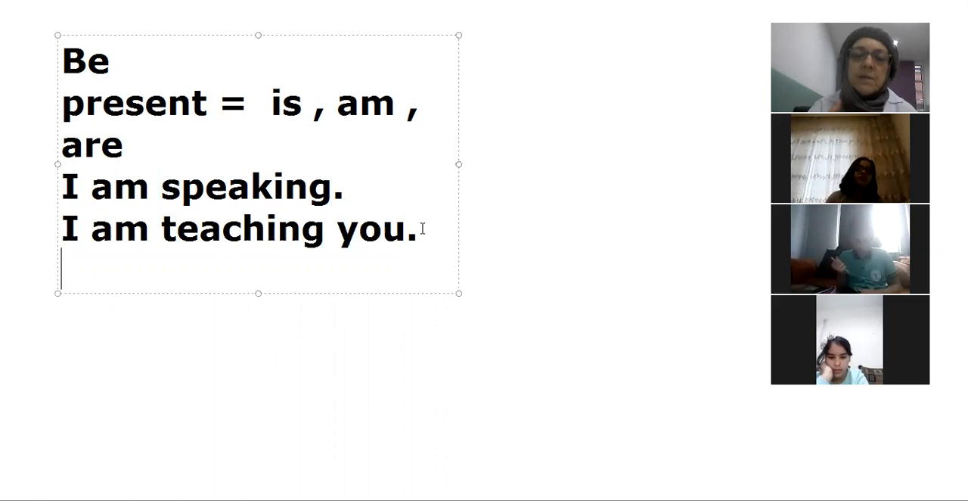
{"action": "type", "text": "I"}
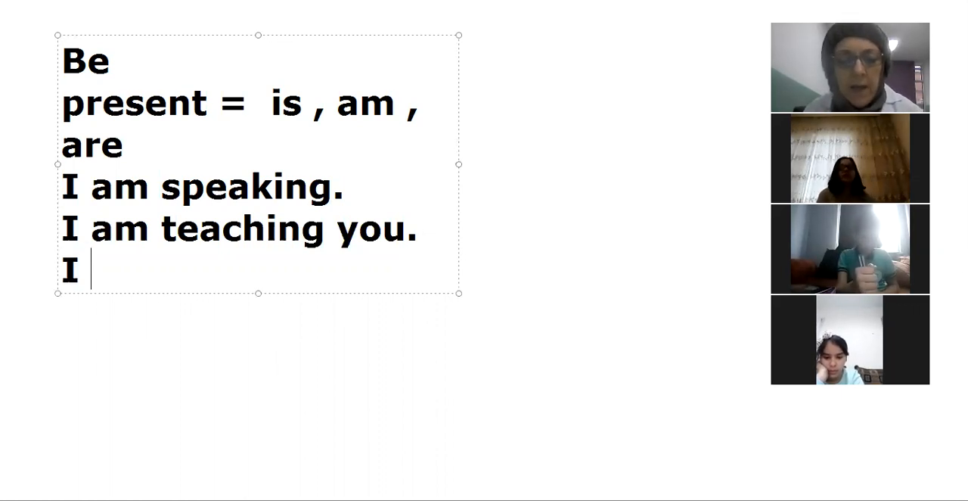
{"action": "type", "text": "am"}
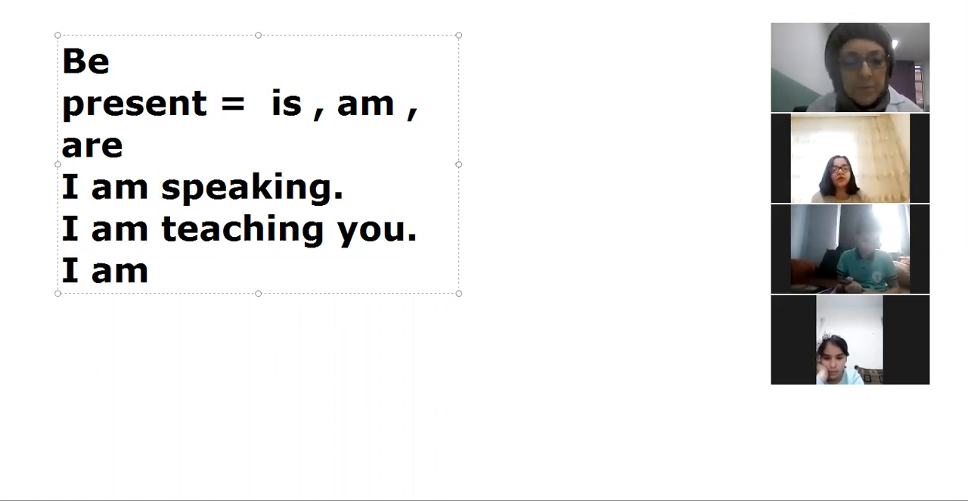
{"action": "type", "text": "at sch"}
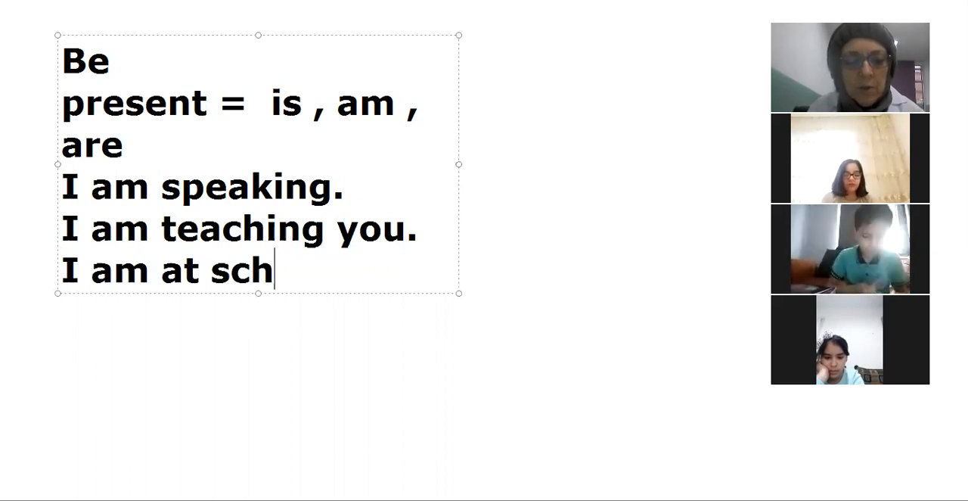
{"action": "type", "text": "ool"}
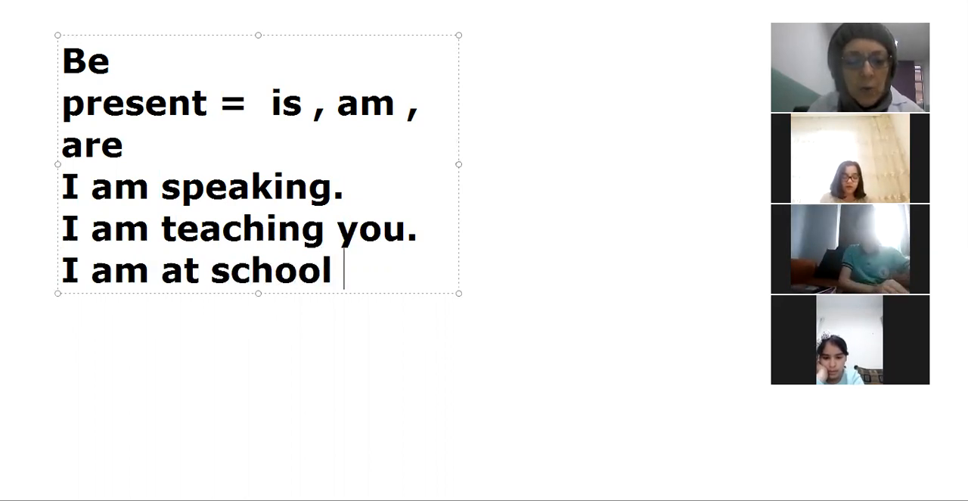
{"action": "type", "text": "now"}
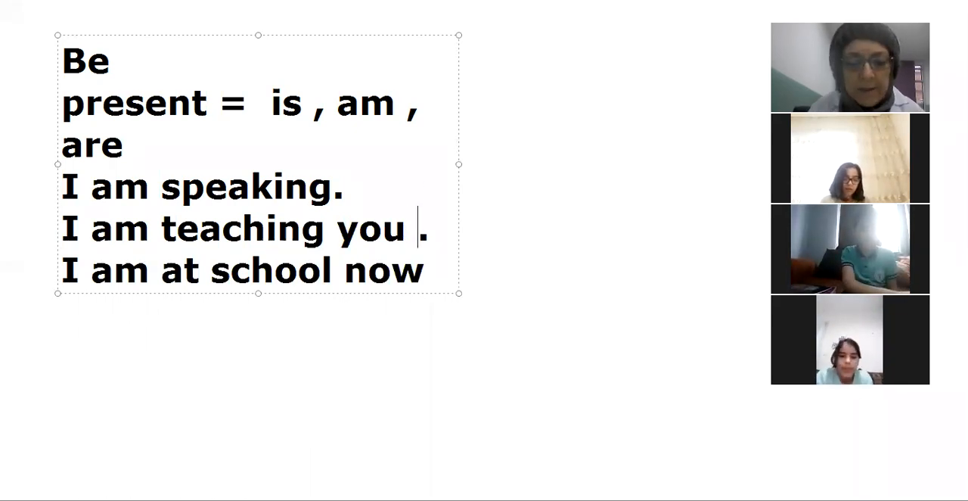
{"action": "type", "text": "now"}
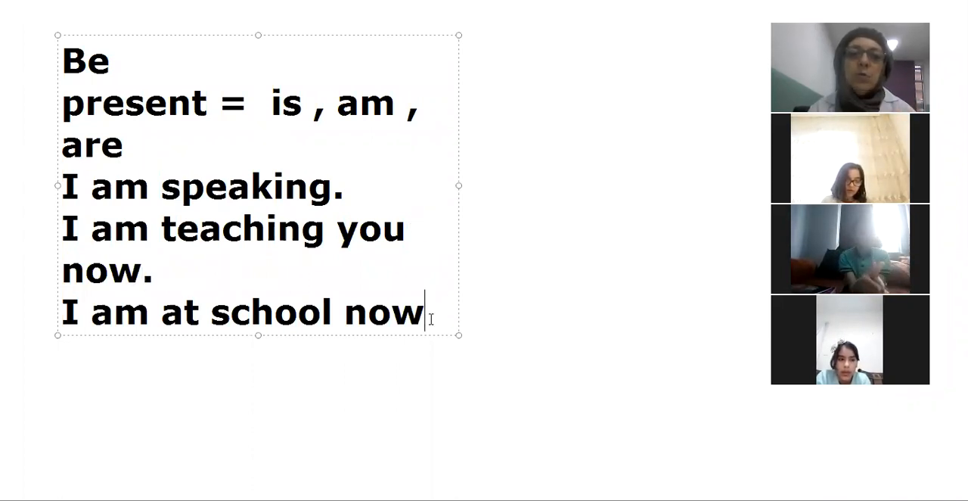
{"action": "type", "text": "."}
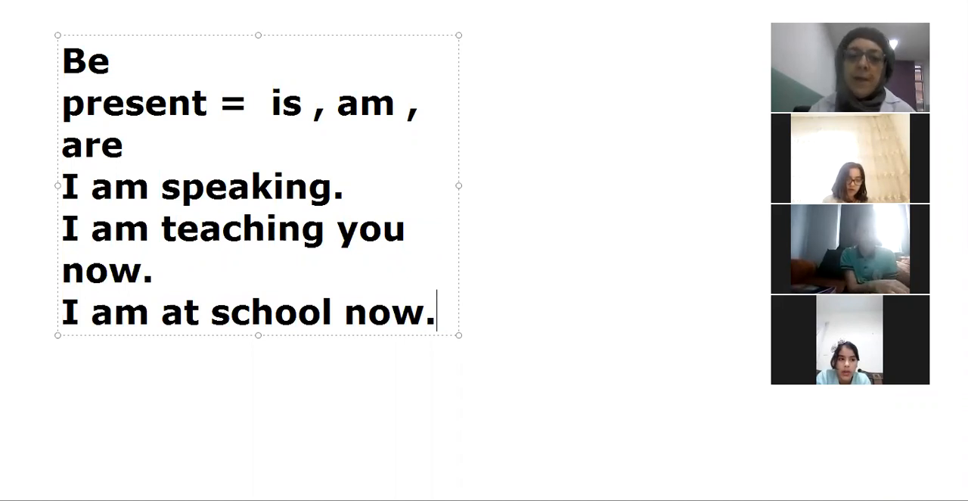
Step: Label the school sentence '(adv. of place)' and begin the next example with 'I'
{"action": "type", "text": "("}
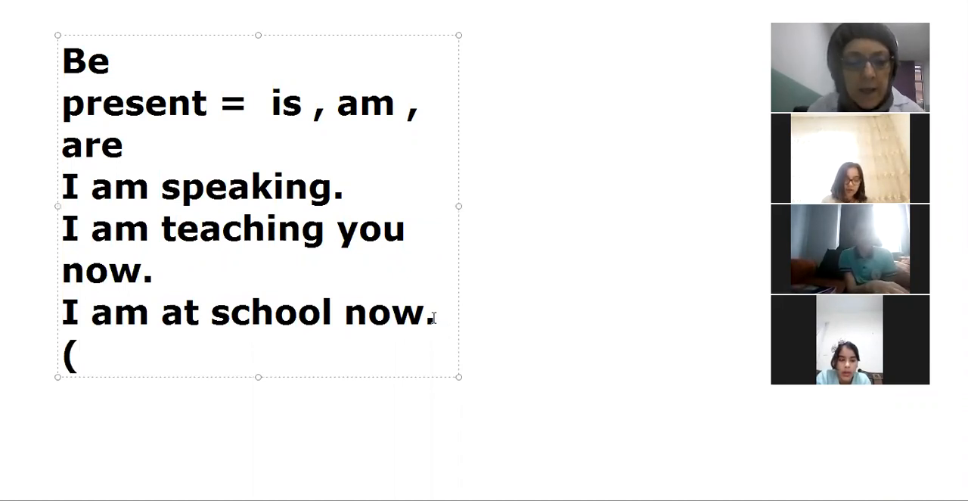
{"action": "type", "text": "ad"}
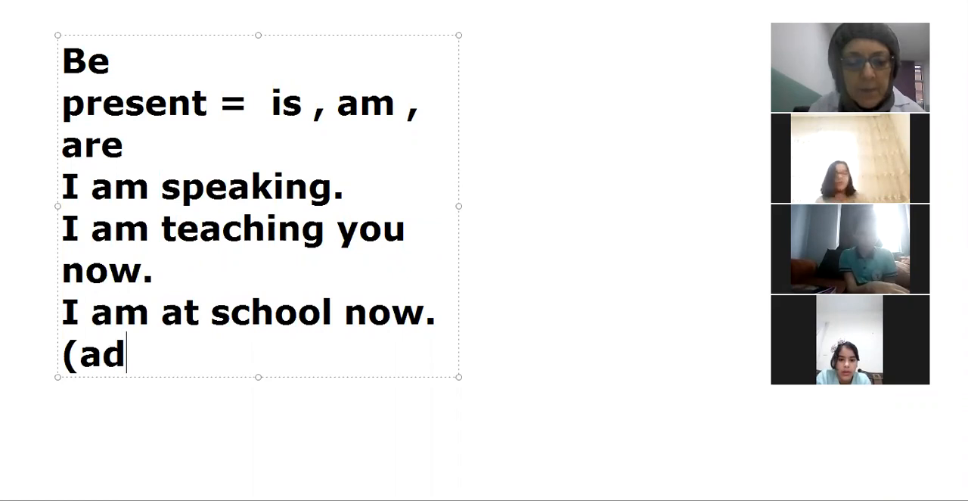
{"action": "type", "text": "v."}
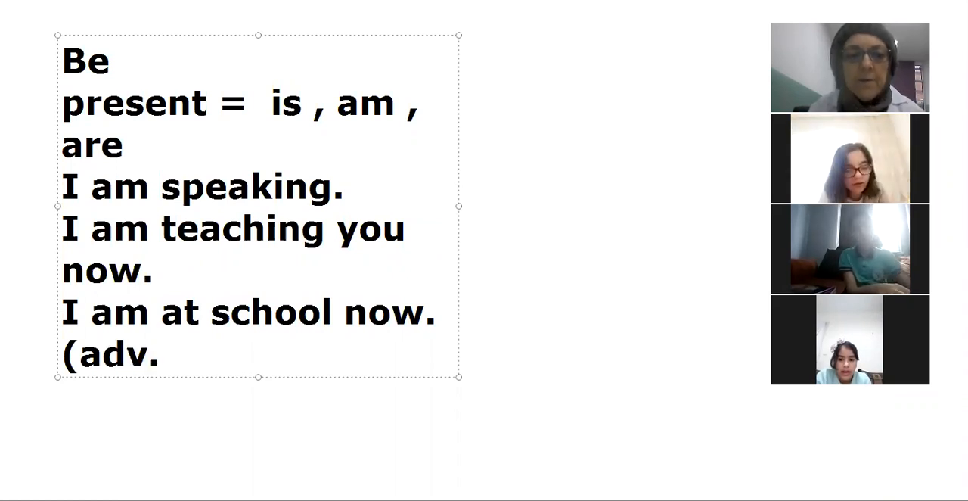
{"action": "type", "text": "of"}
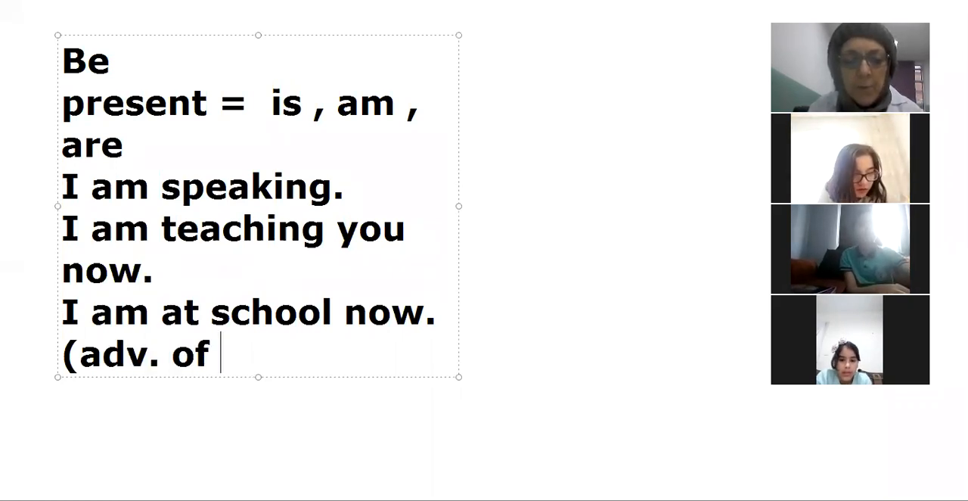
{"action": "type", "text": "place"}
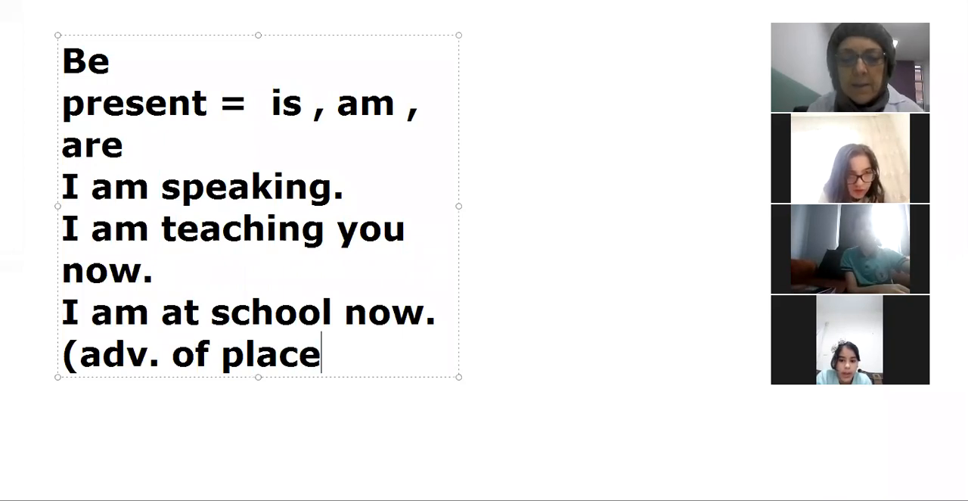
{"action": "type", "text": ")"}
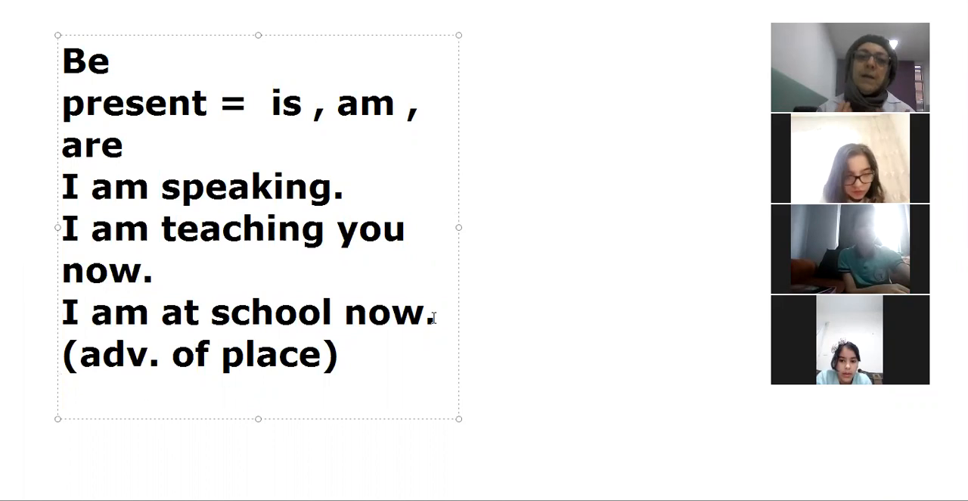
{"action": "type", "text": "I"}
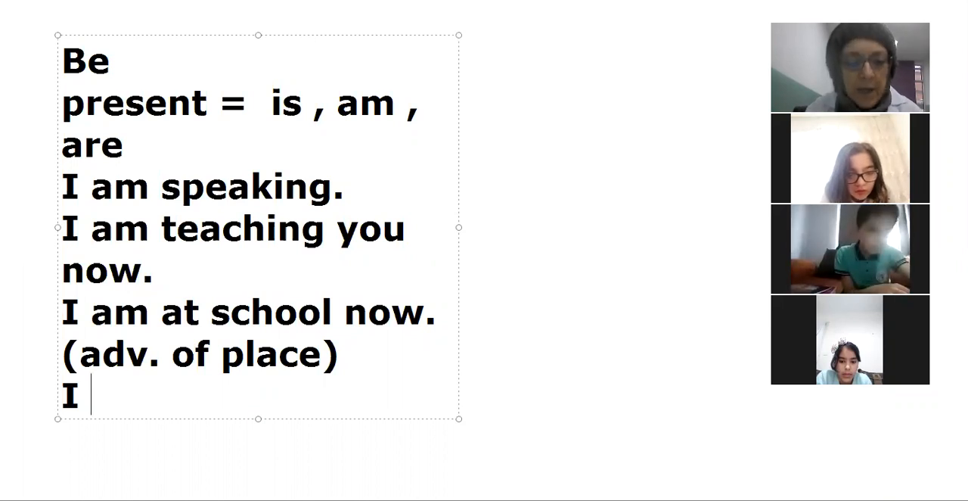
Step: Write the name sentence 'I am Maryam.' and 'I am a teacher.' on the next line
{"action": "type", "text": "am"}
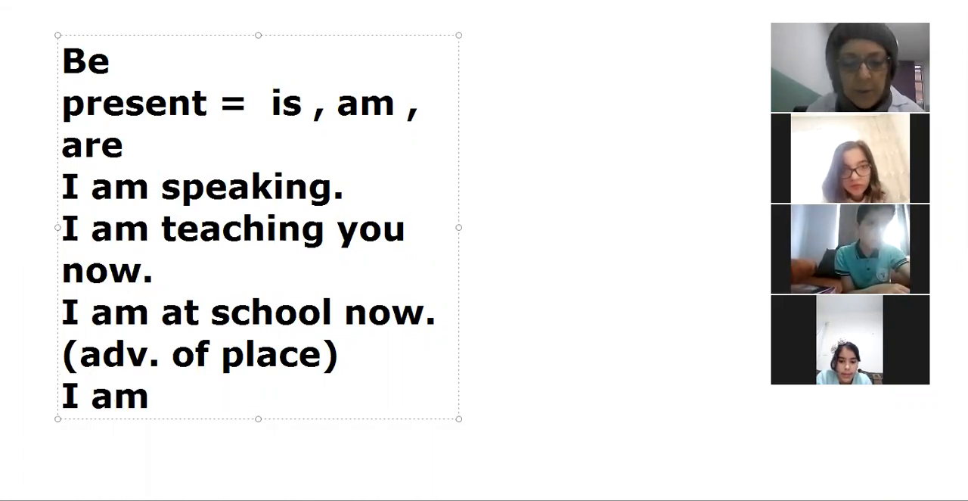
{"action": "type", "text": "Maryam."}
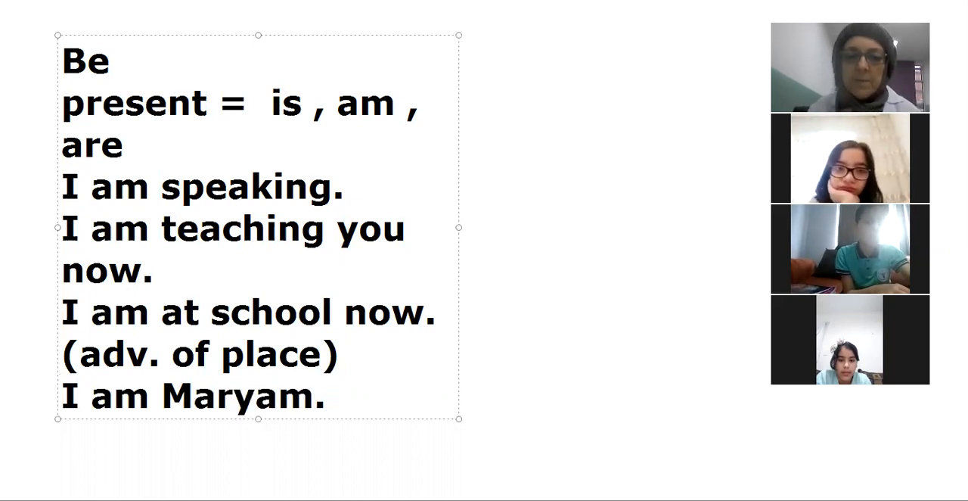
{"action": "left_click", "coordinate": [325, 395]}
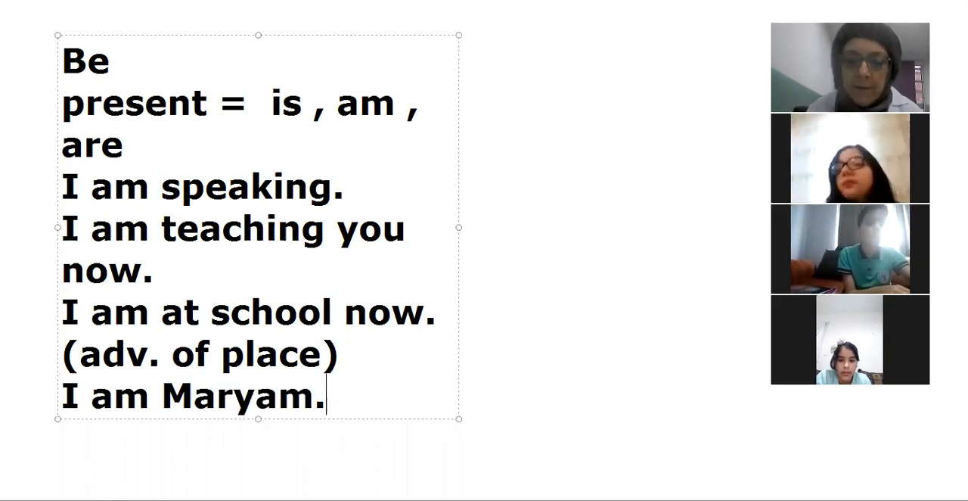
{"action": "key", "text": "enter"}
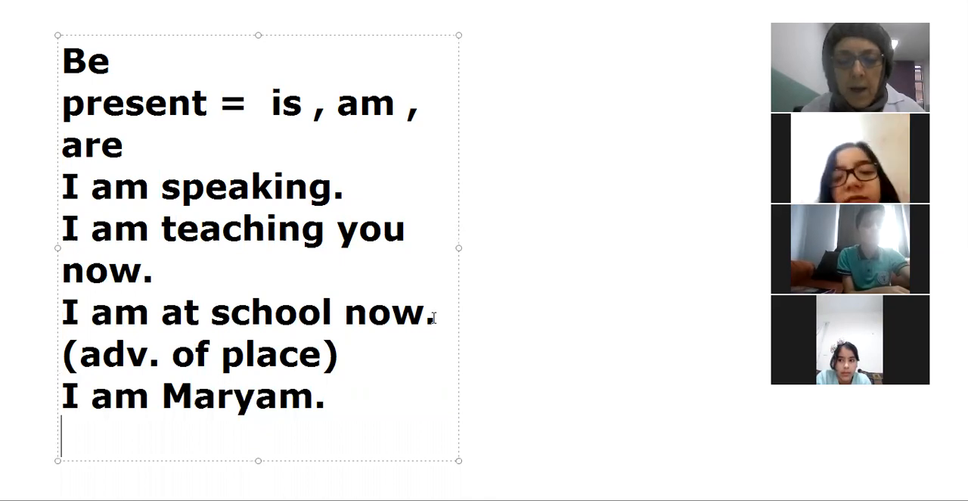
{"action": "type", "text": "I am"}
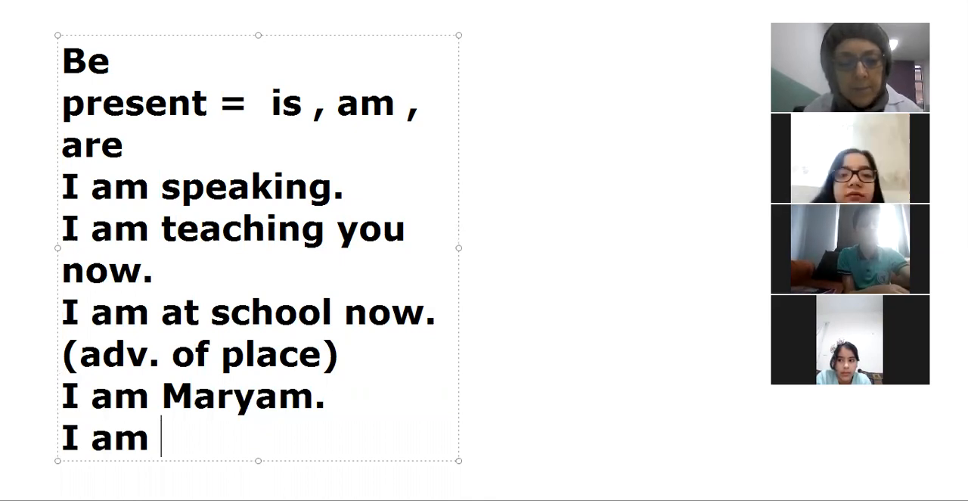
{"action": "type", "text": "a tea"}
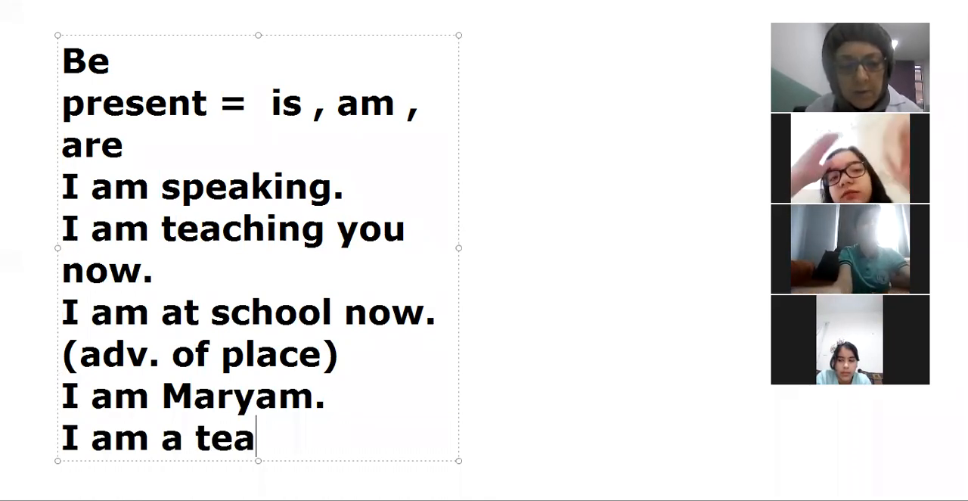
{"action": "type", "text": "cher"}
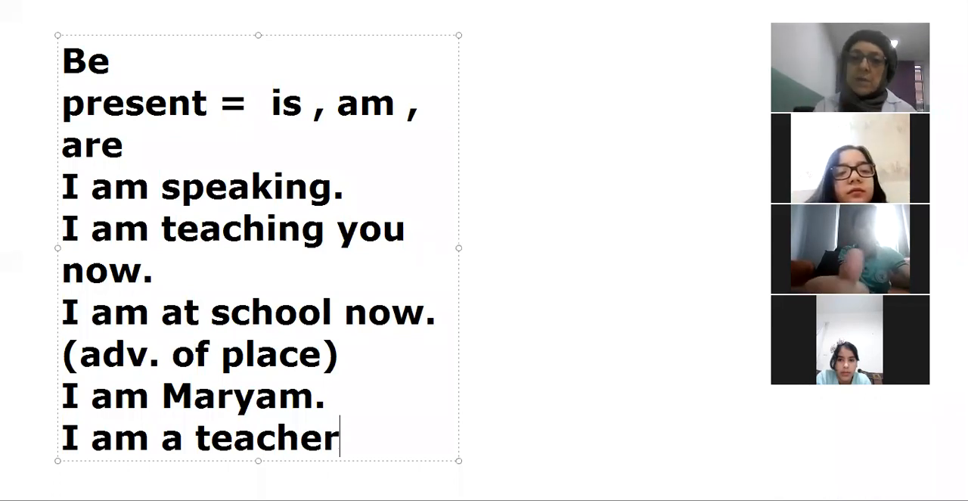
{"action": "type", "text": "."}
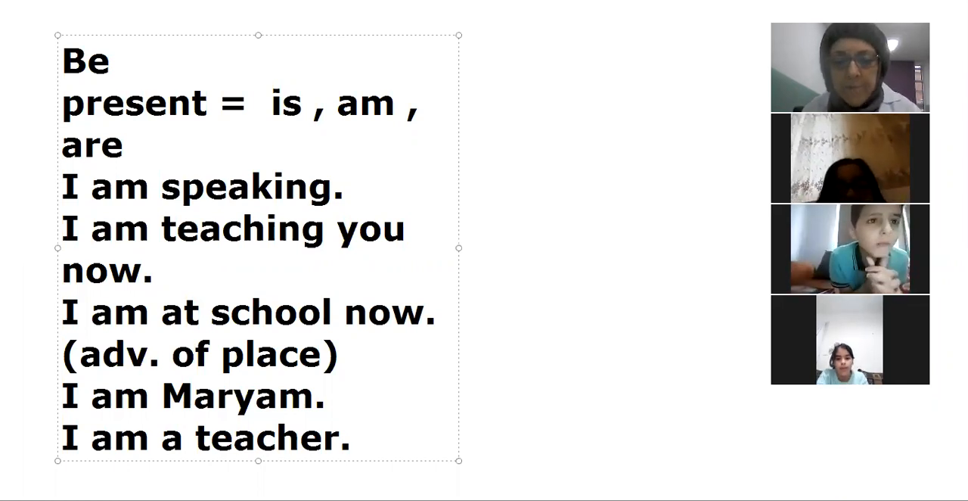
Step: Label the teacher sentence '(job)' and the name sentence '(name)'
{"action": "type", "text": "("}
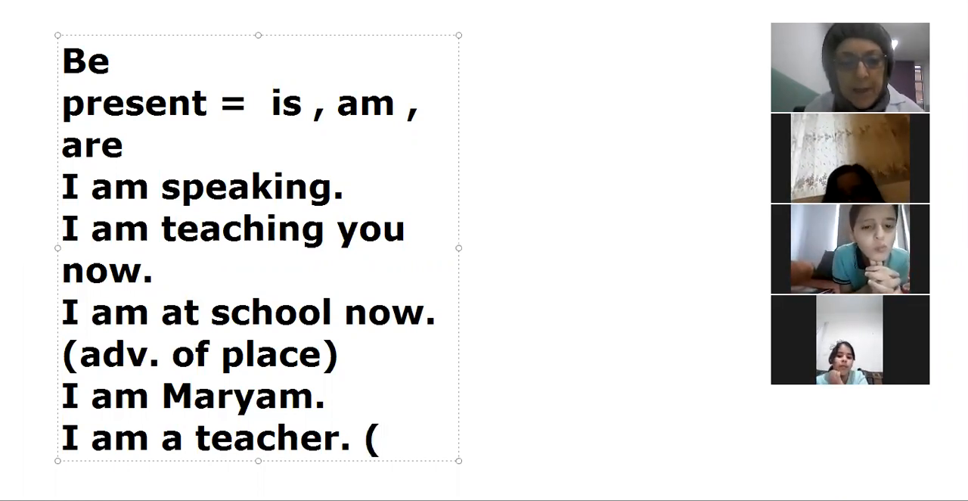
{"action": "type", "text": "job"}
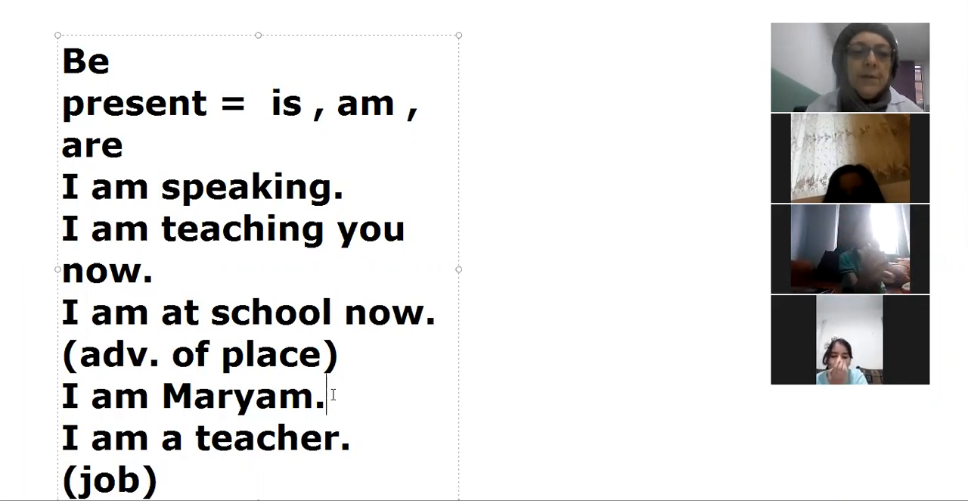
{"action": "type", "text": "(name"}
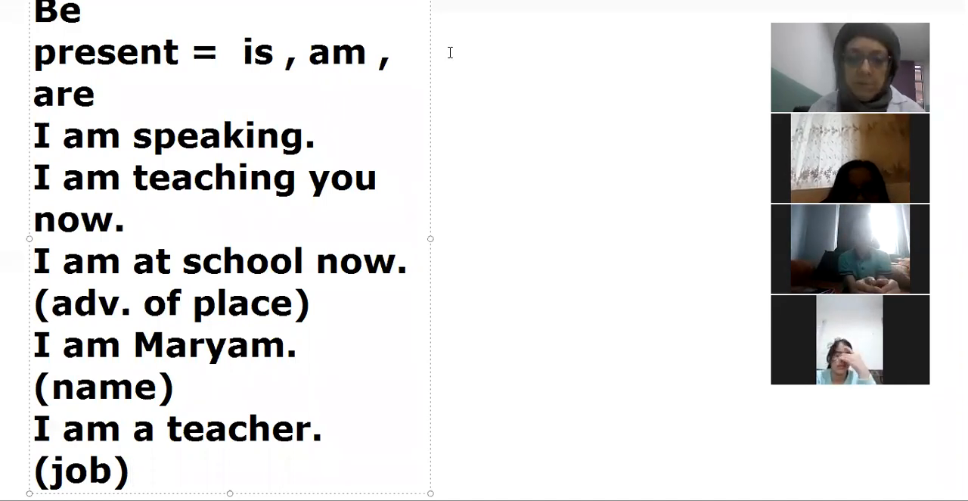
Step: Add 'I am active.' in a new text box beside the list and begin 'I am' below it
{"action": "type", "text": "I am"}
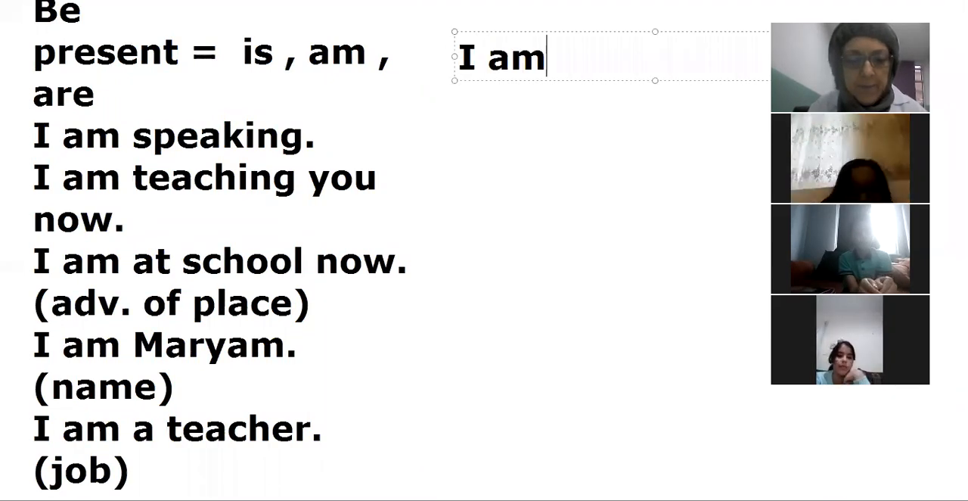
{"action": "type", "text": "a"}
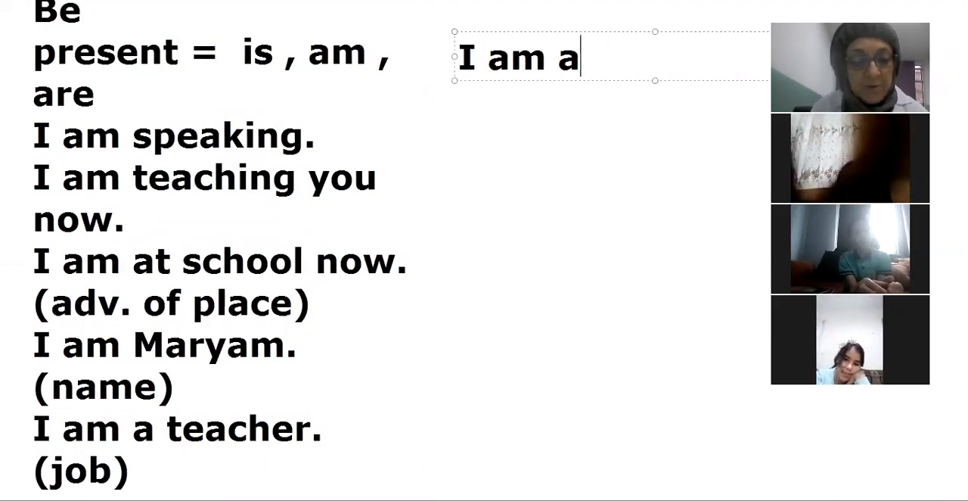
{"action": "type", "text": "ctive."}
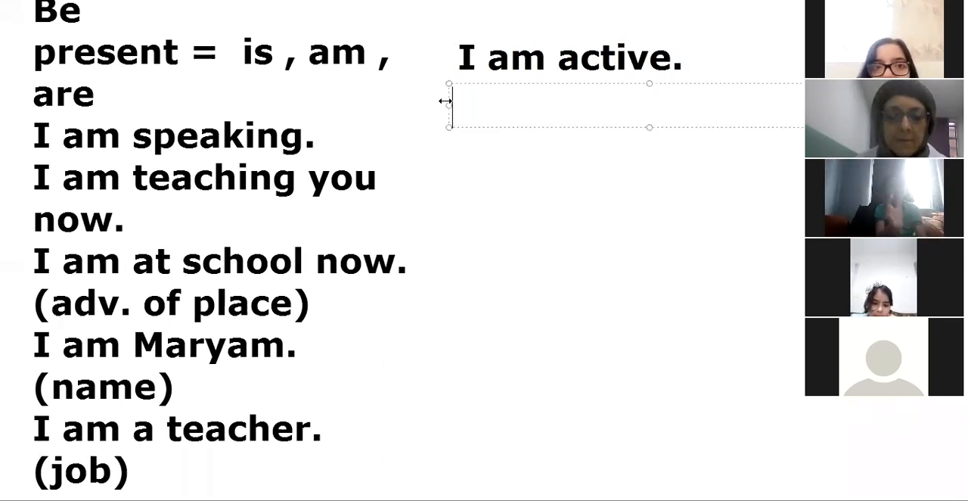
{"action": "type", "text": "I am"}
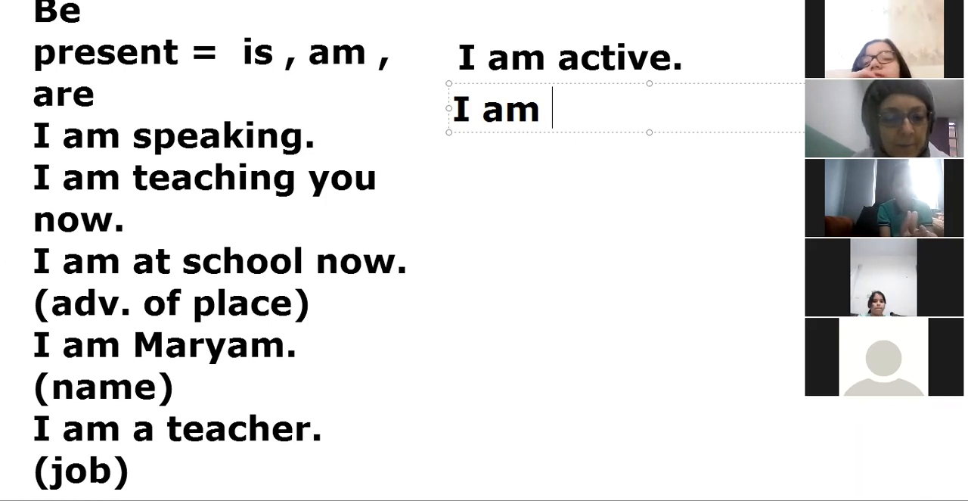
Step: Complete the age example as 'I am 50. (age)' below 'I am active.'
{"action": "type", "text": "50"}
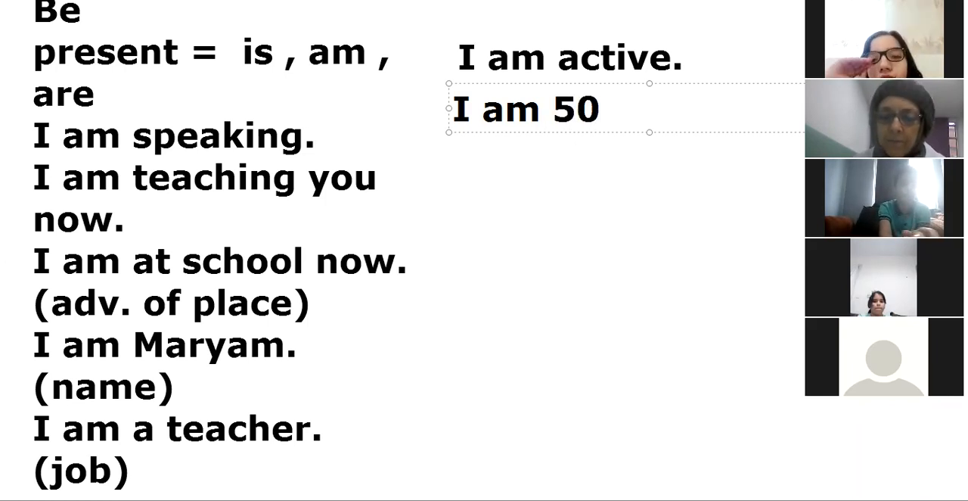
{"action": "type", "text": "."}
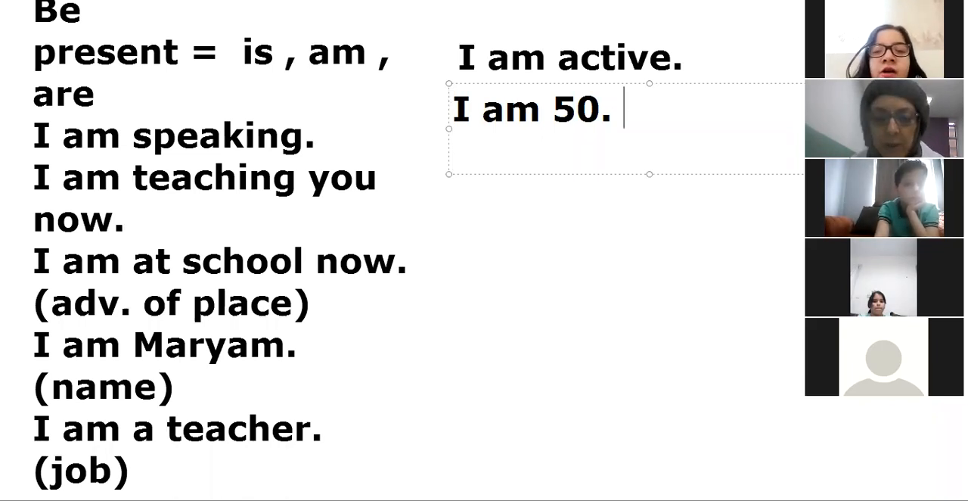
{"action": "type", "text": "(ag"}
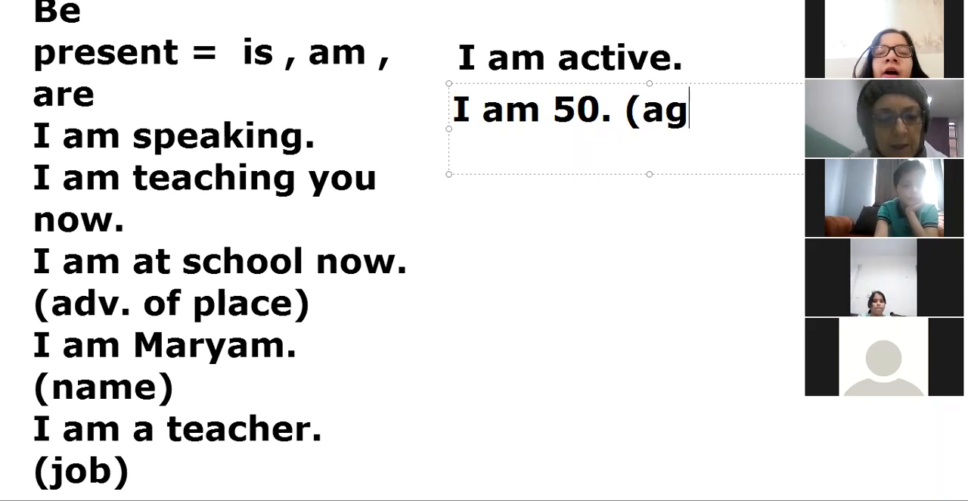
{"action": "type", "text": "e)"}
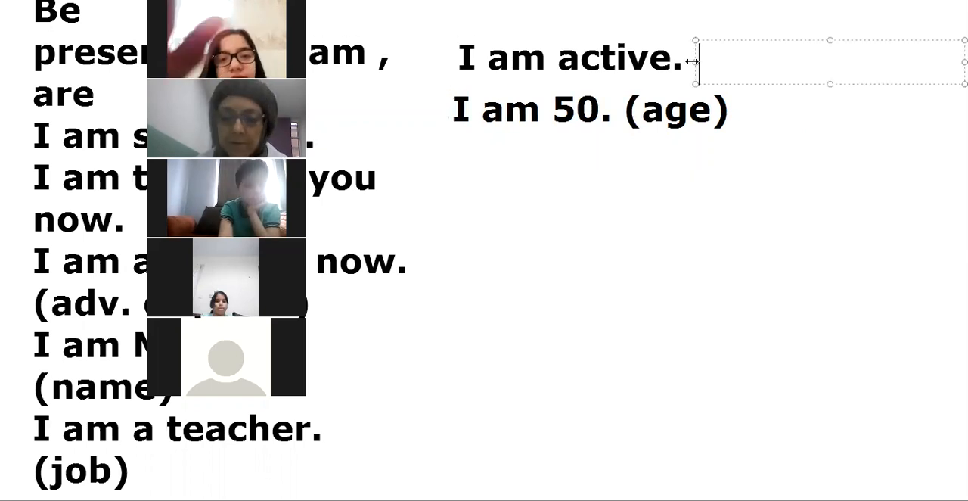
Step: Add the label '(adj.)' after 'I am active.'
{"action": "type", "text": "(a"}
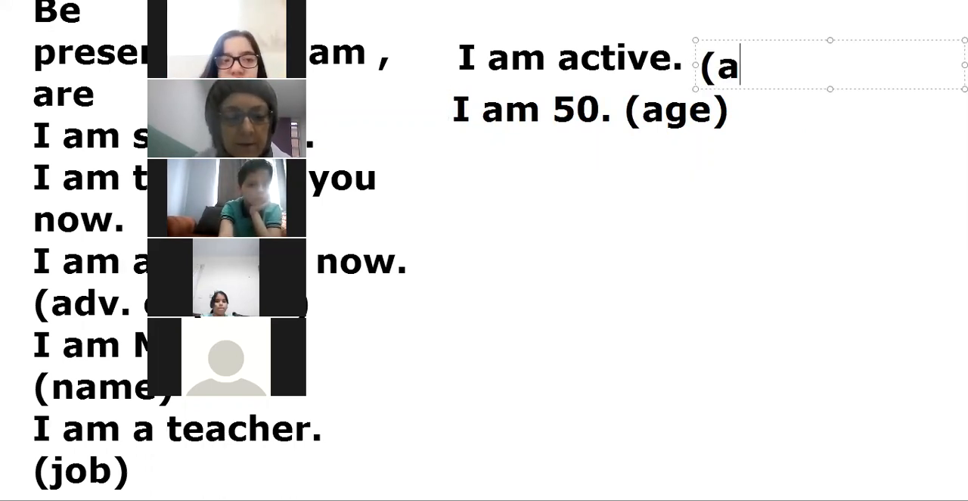
{"action": "type", "text": "dj."}
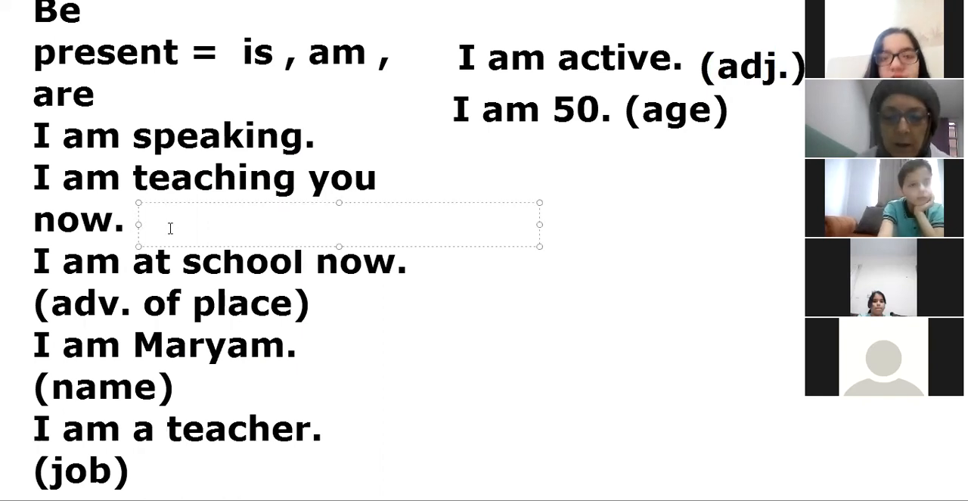
Step: Add the label '(present con.)' after 'I am teaching you now.'
{"action": "type", "text": "(present co"}
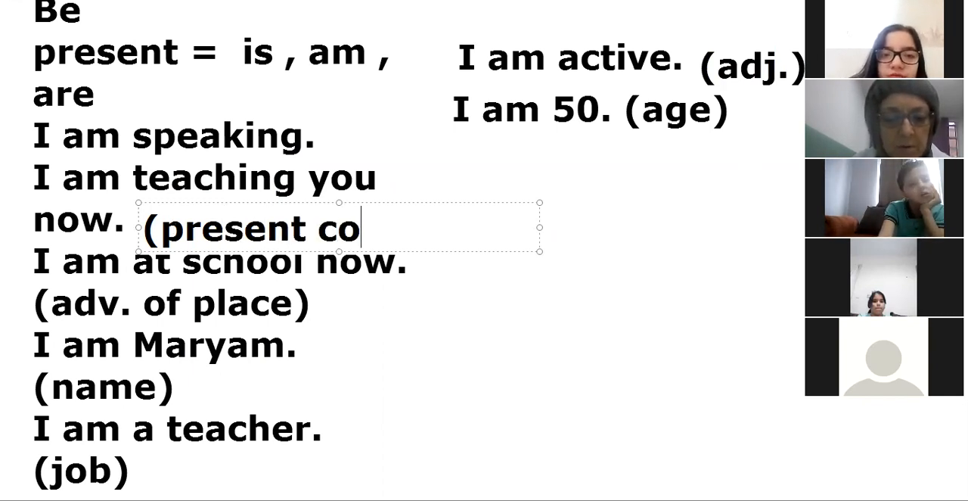
{"action": "type", "text": "n.)"}
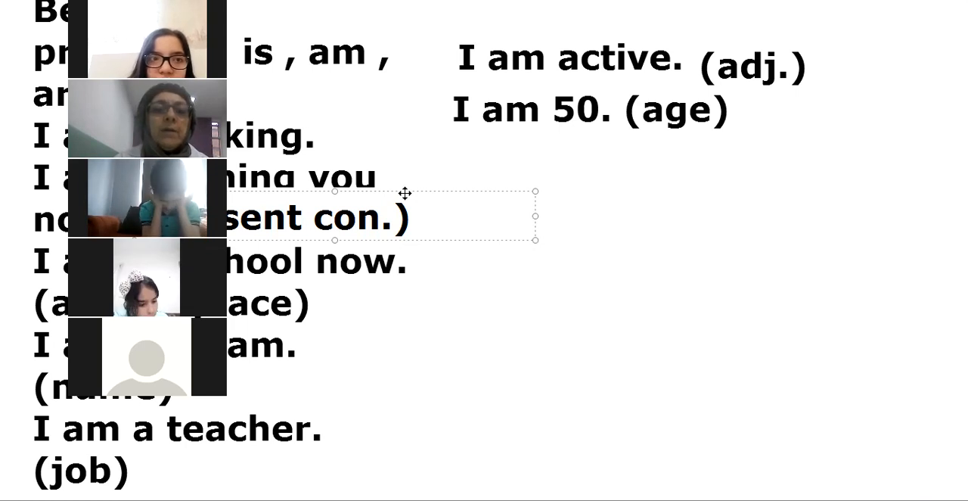
{"action": "mouse_move", "coordinate": [652, 98]}
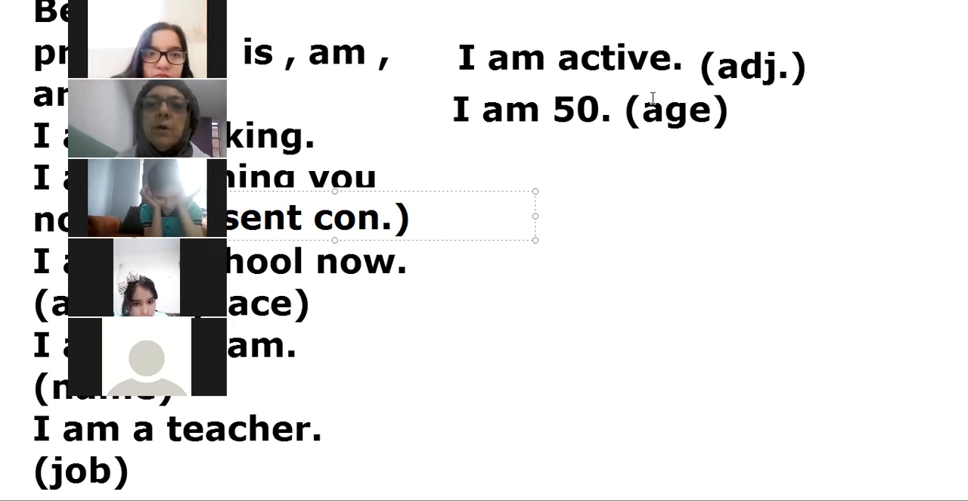